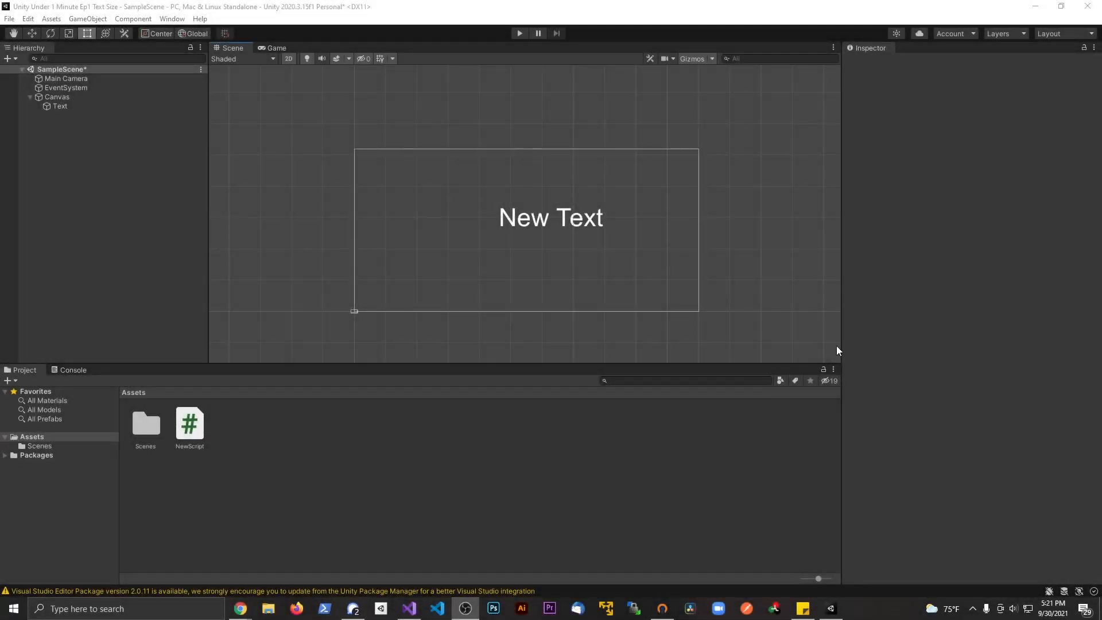
pyautogui.moveTo(498, 208)
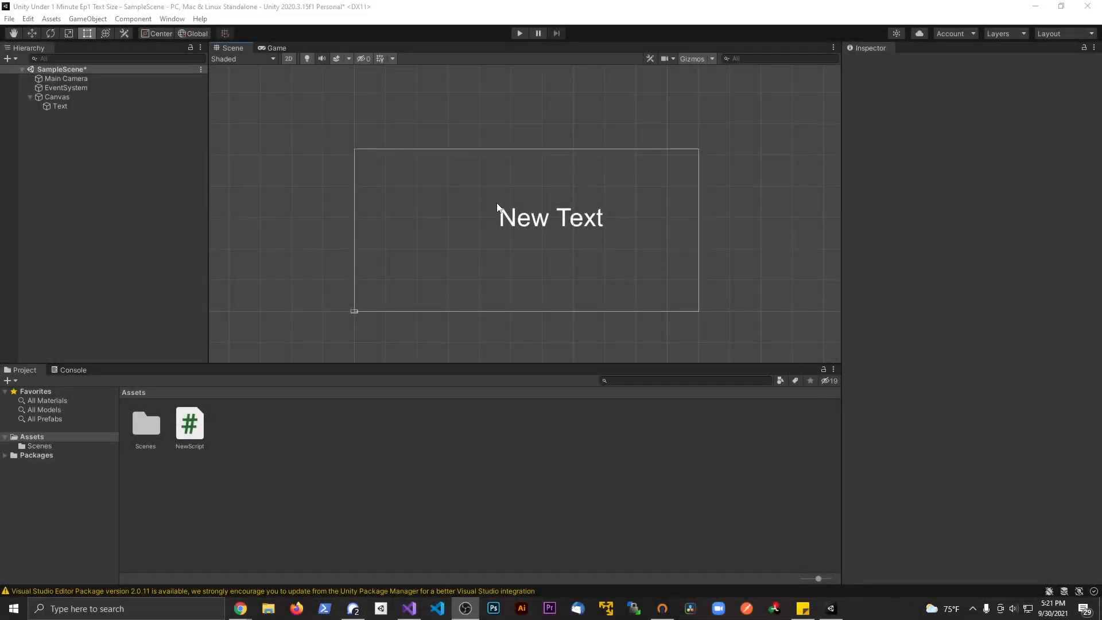
# Re-enable the Text object's Text component and add 'using UnityEngine.UI;' to NewScript
pyautogui.click(60, 106)
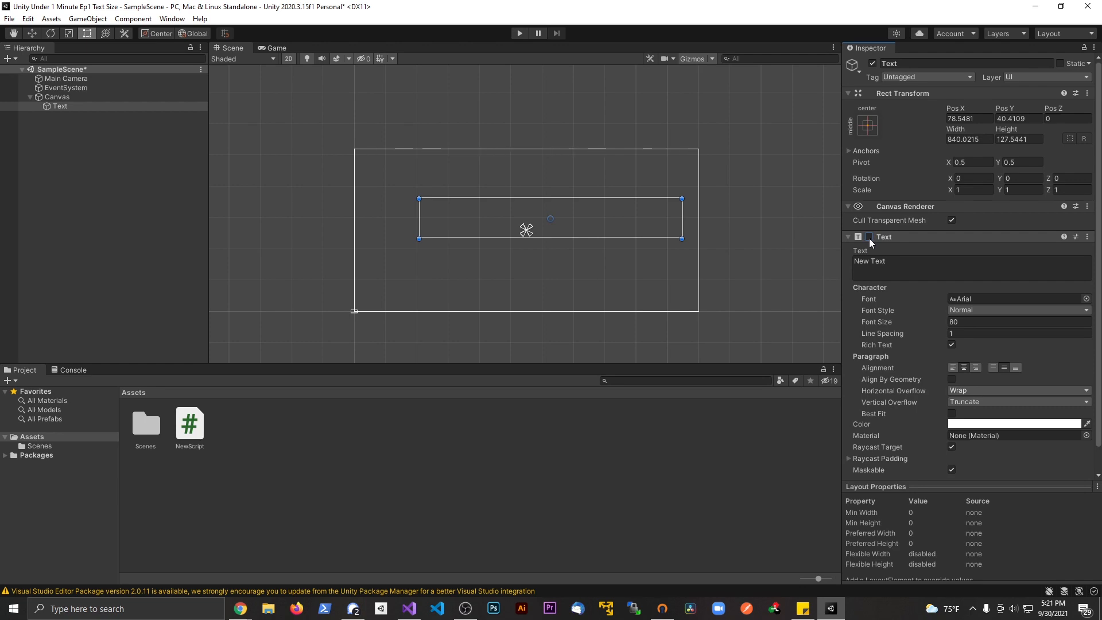
pyautogui.click(868, 237)
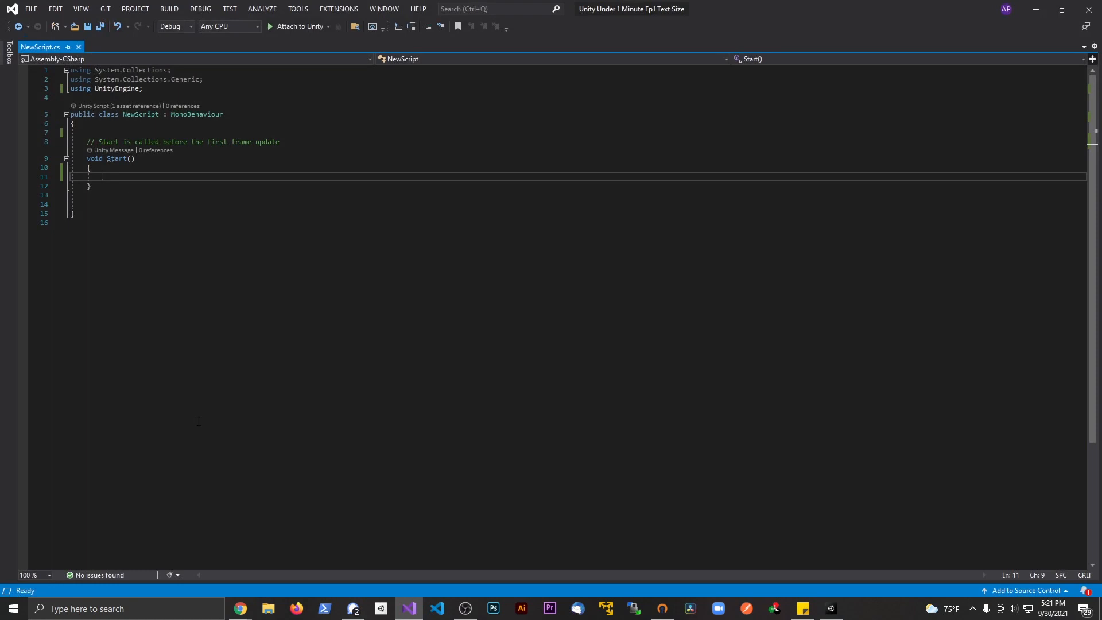
pyautogui.press('Enter')
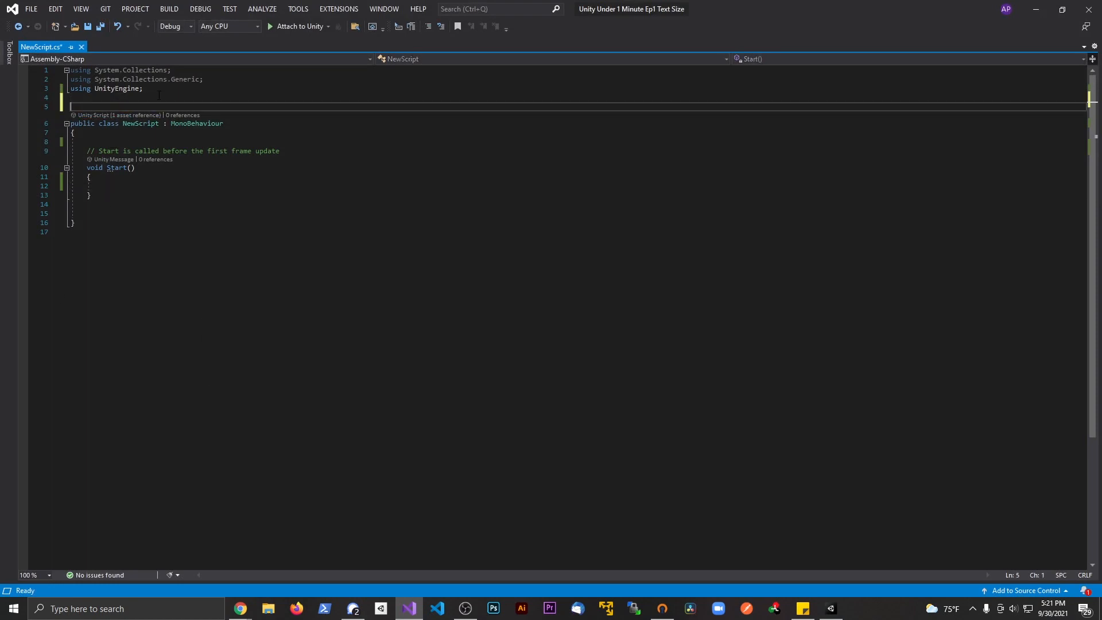
pyautogui.write('using Unity')
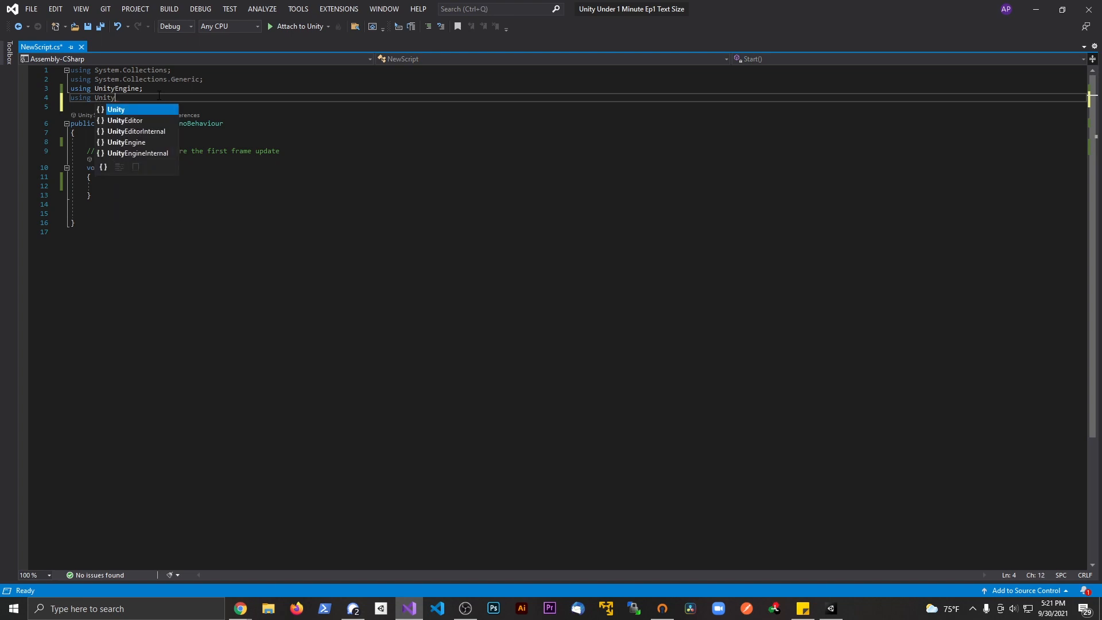
pyautogui.write('Engine')
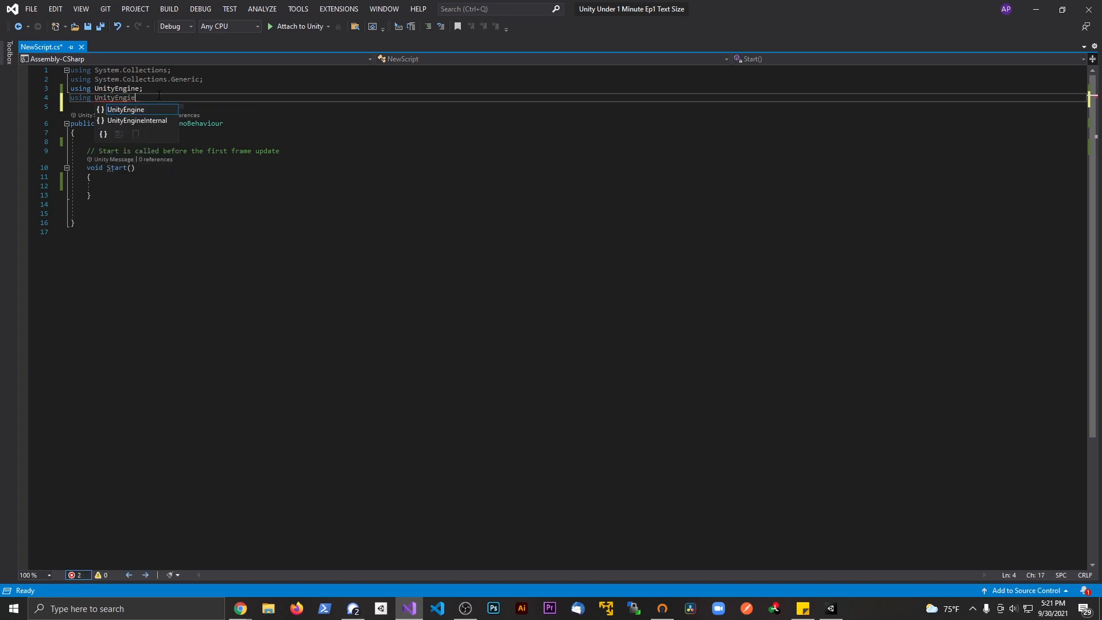
pyautogui.write('.UI;')
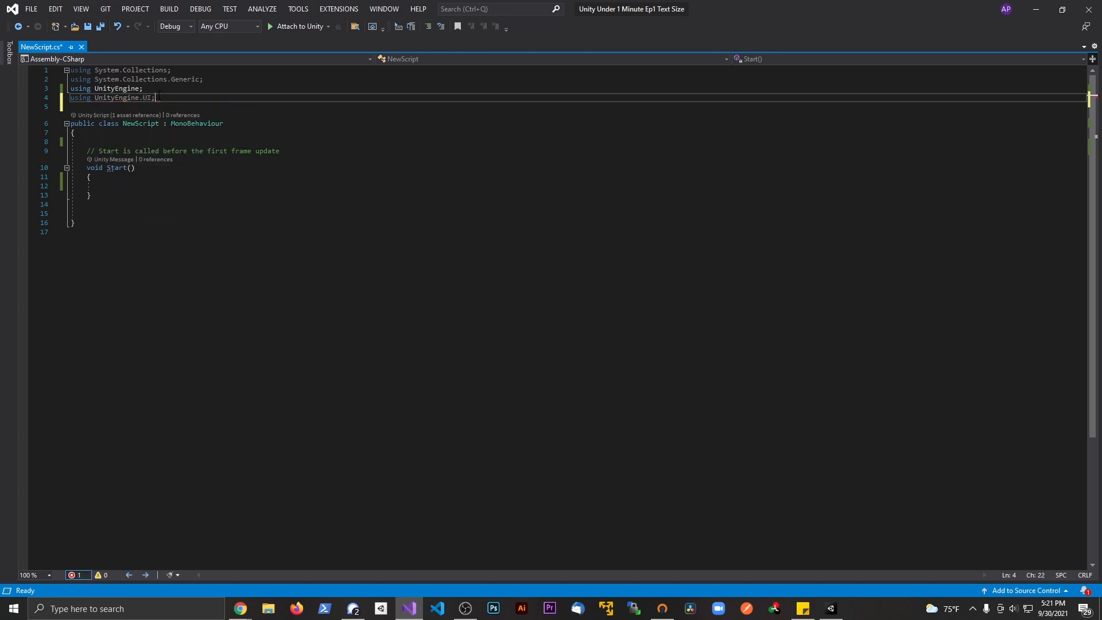
# Add a 'public GameObject text' field and call 'text.SetActive(false)' in Start
pyautogui.write('public')
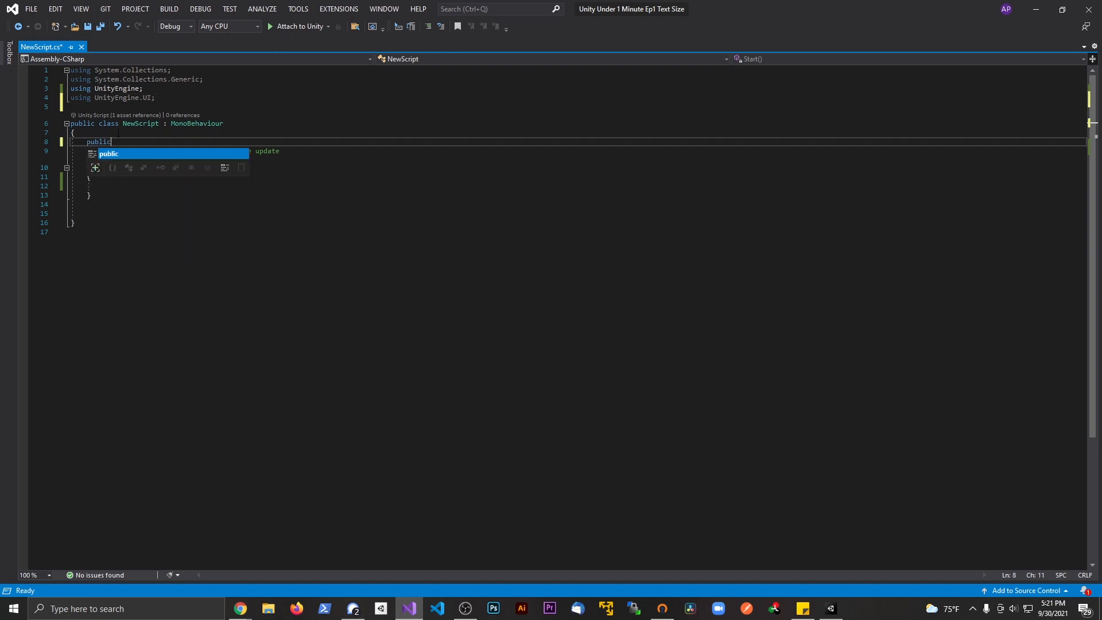
pyautogui.write('GameObject text;')
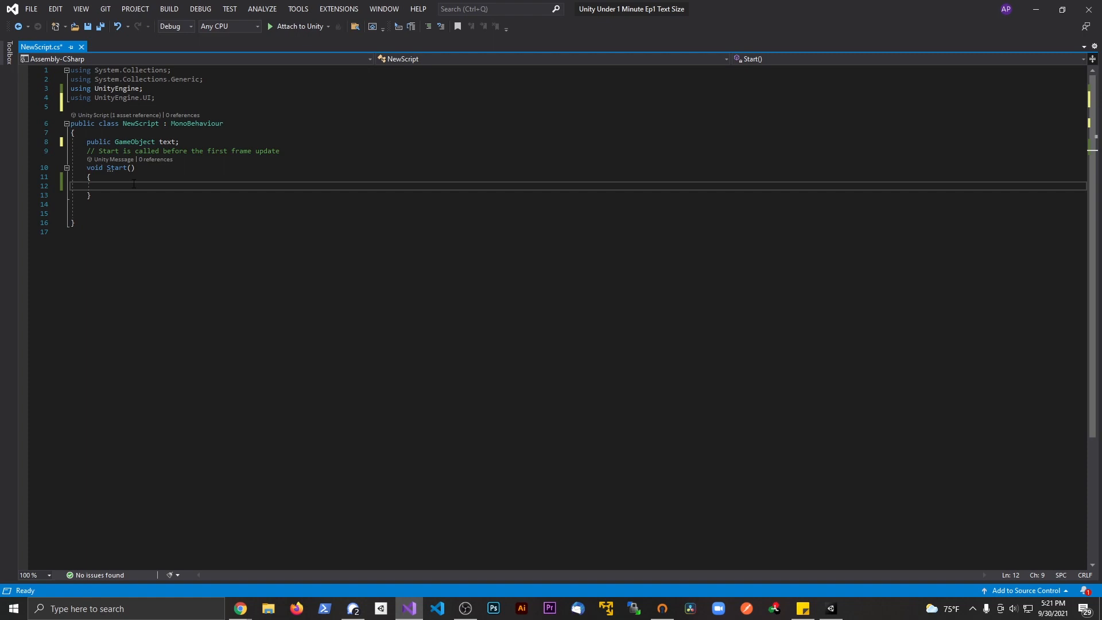
pyautogui.write('text.SetActive')
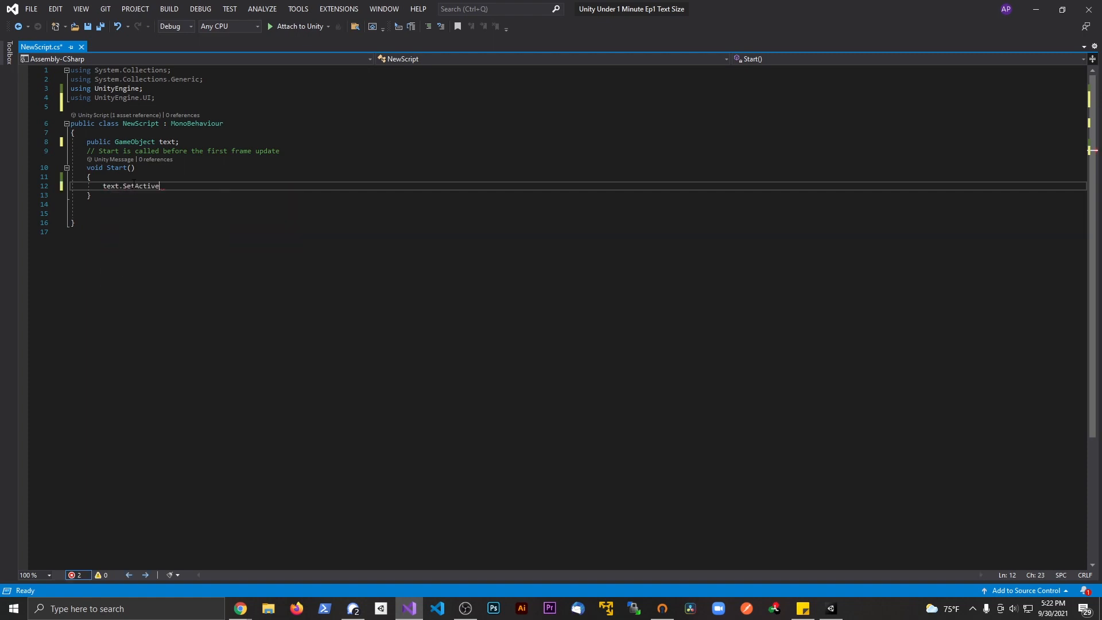
pyautogui.write('(false);')
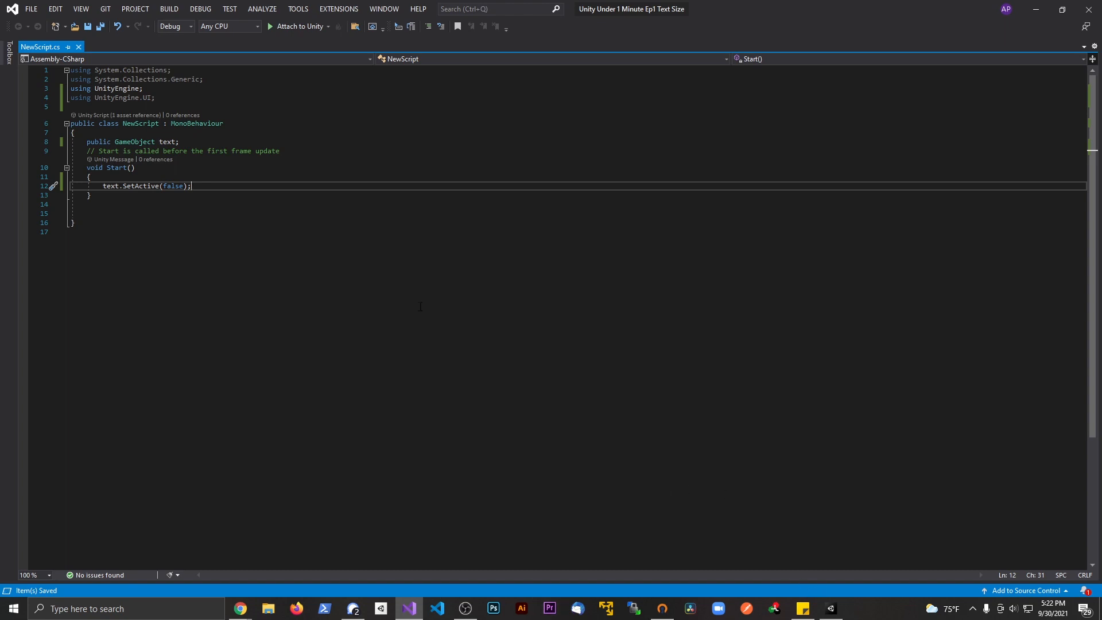
pyautogui.click(407, 607)
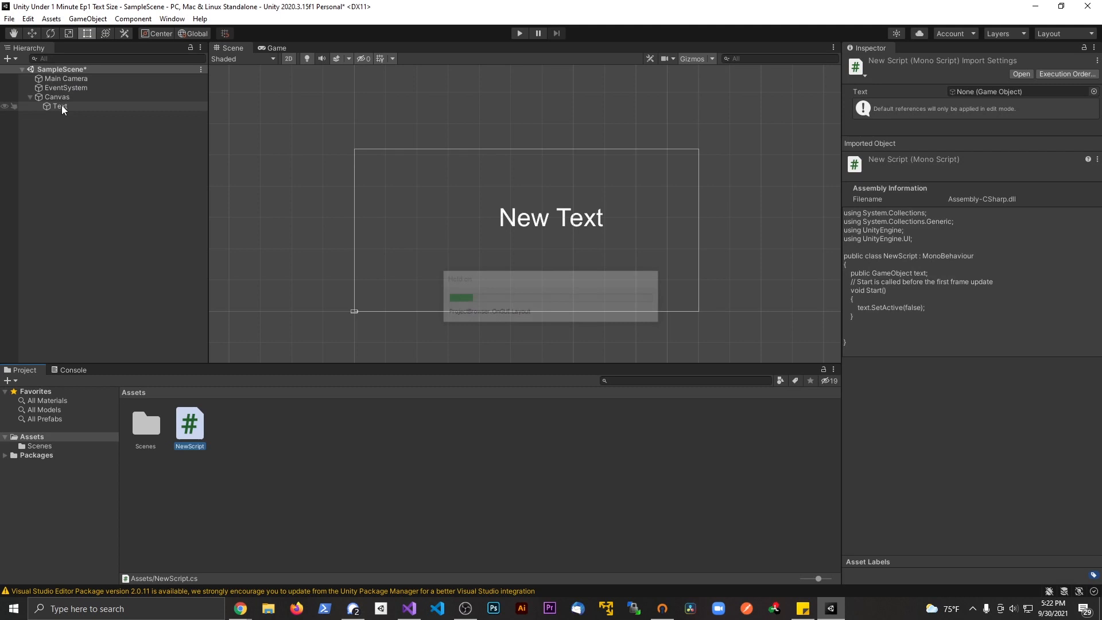
# Assign the Text object to the Canvas's New Script Text field
pyautogui.click(61, 107)
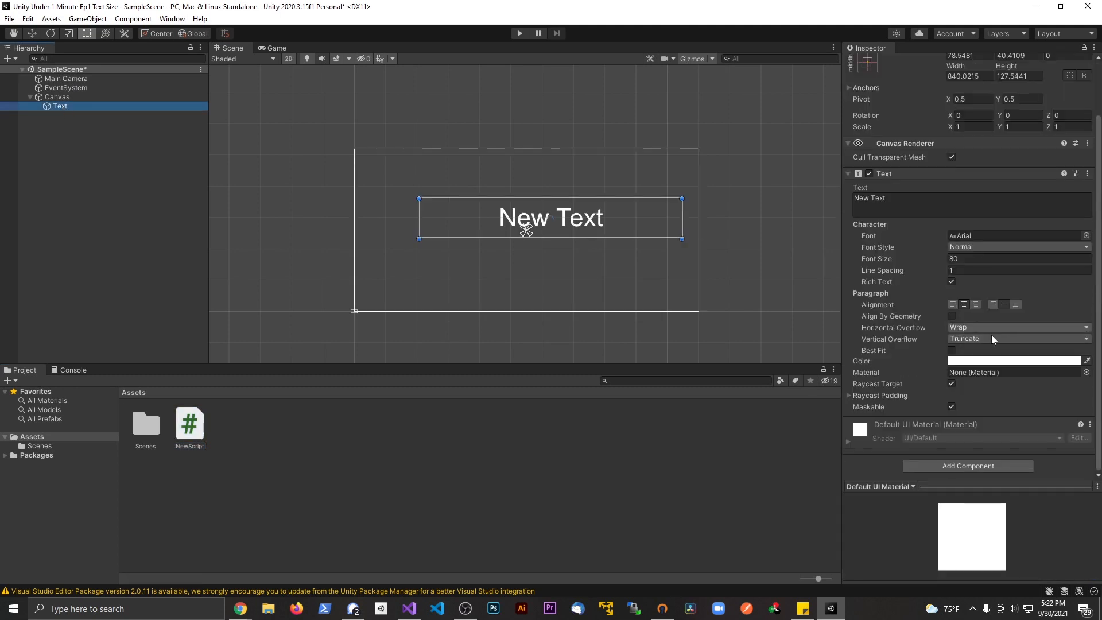
pyautogui.moveTo(960, 419)
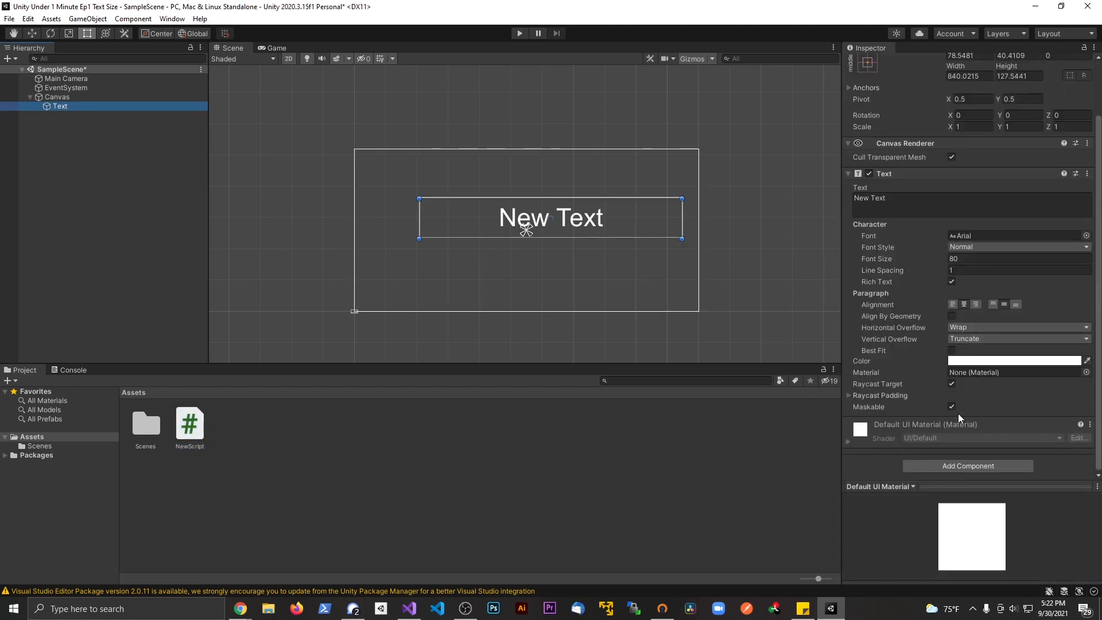
pyautogui.moveTo(958, 440)
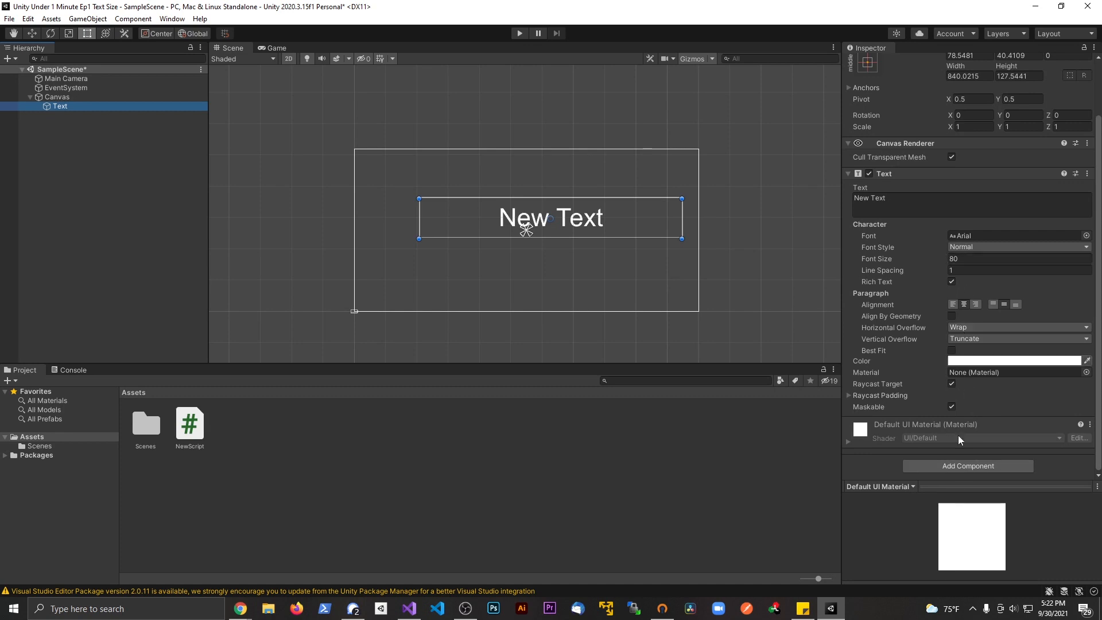
pyautogui.click(519, 33)
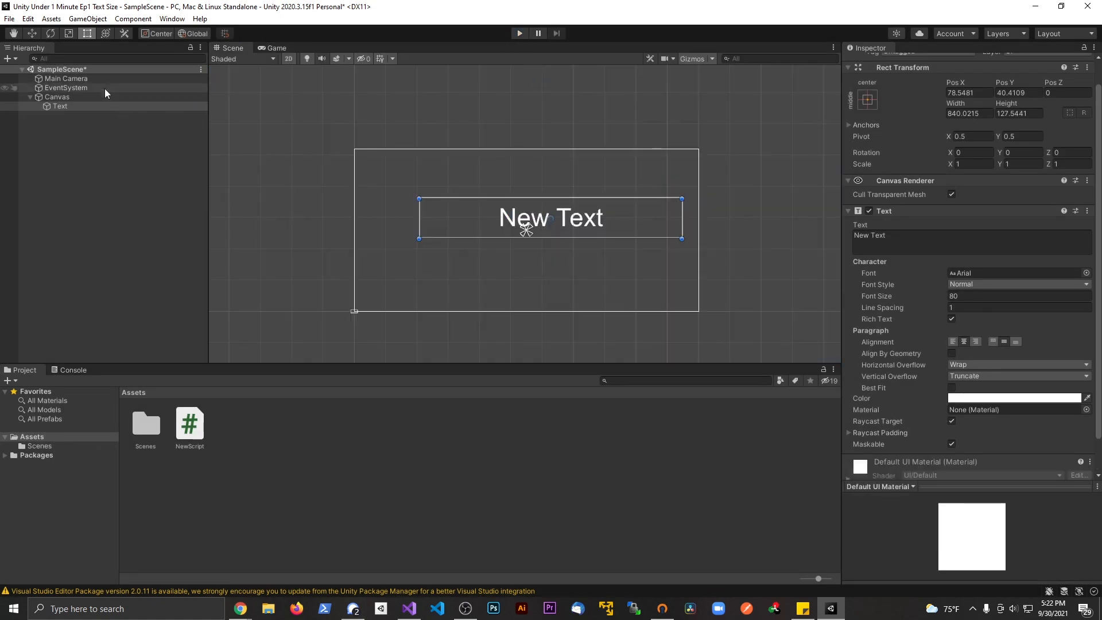
pyautogui.click(59, 106)
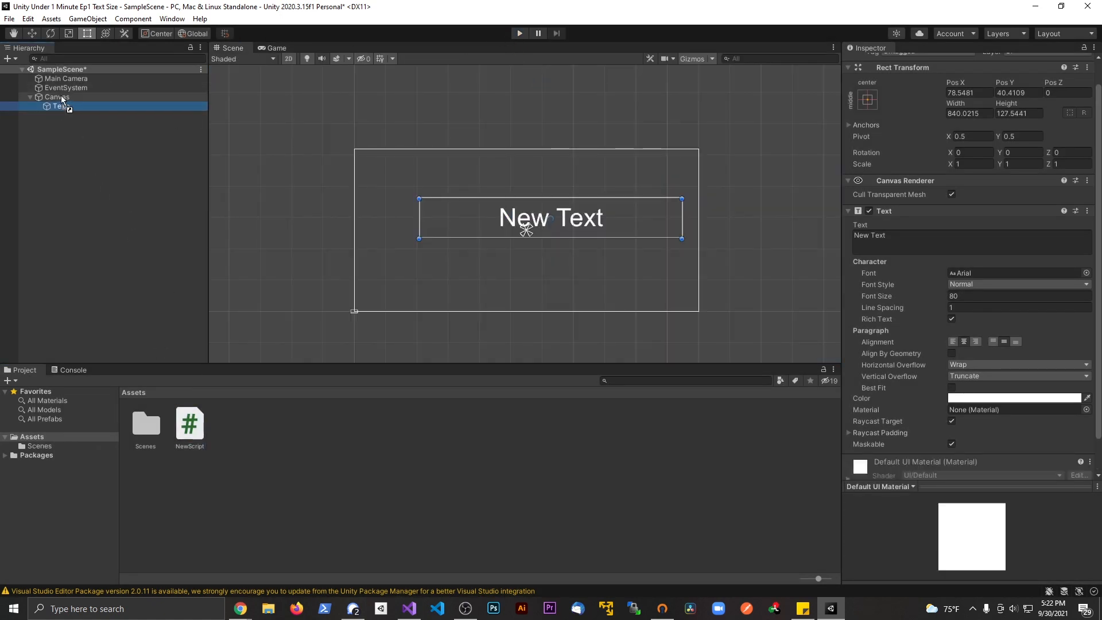
pyautogui.click(57, 97)
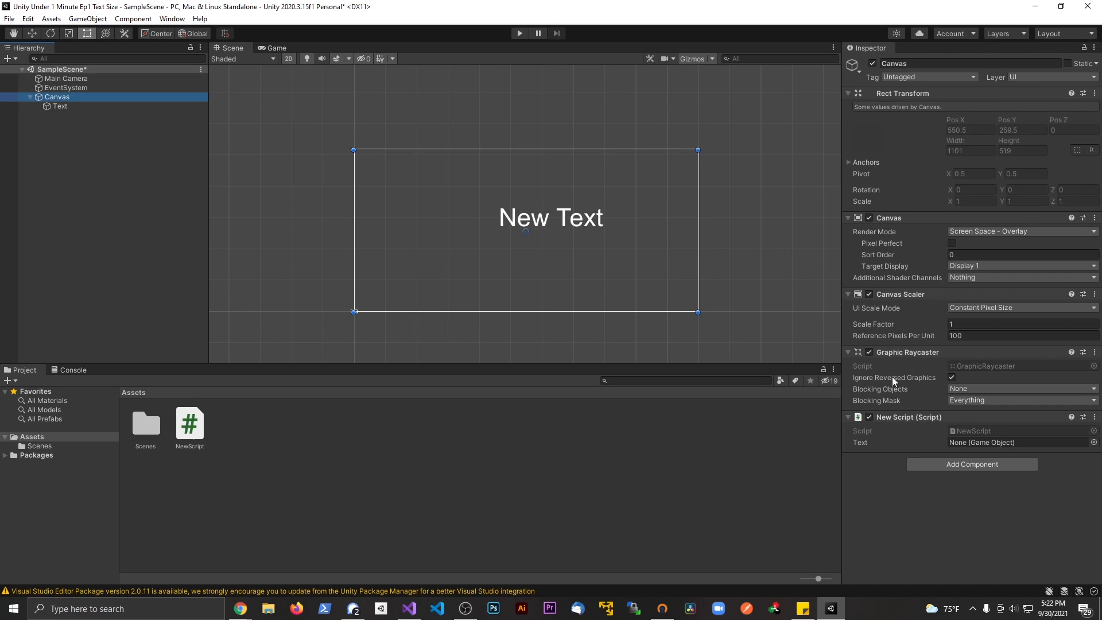
pyautogui.click(1019, 442)
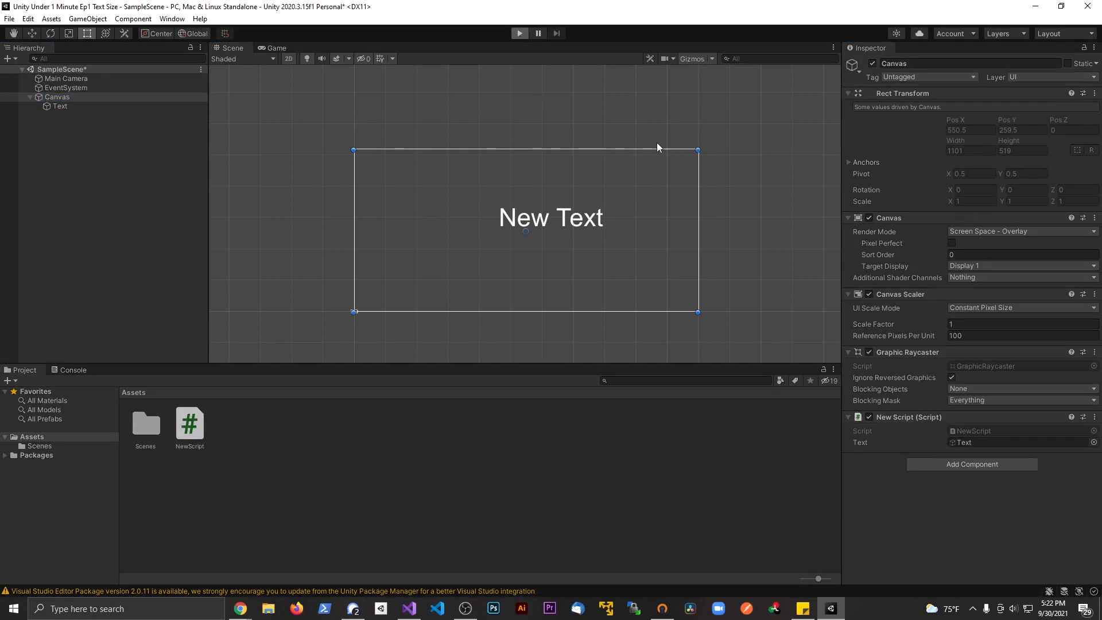
pyautogui.moveTo(671, 179)
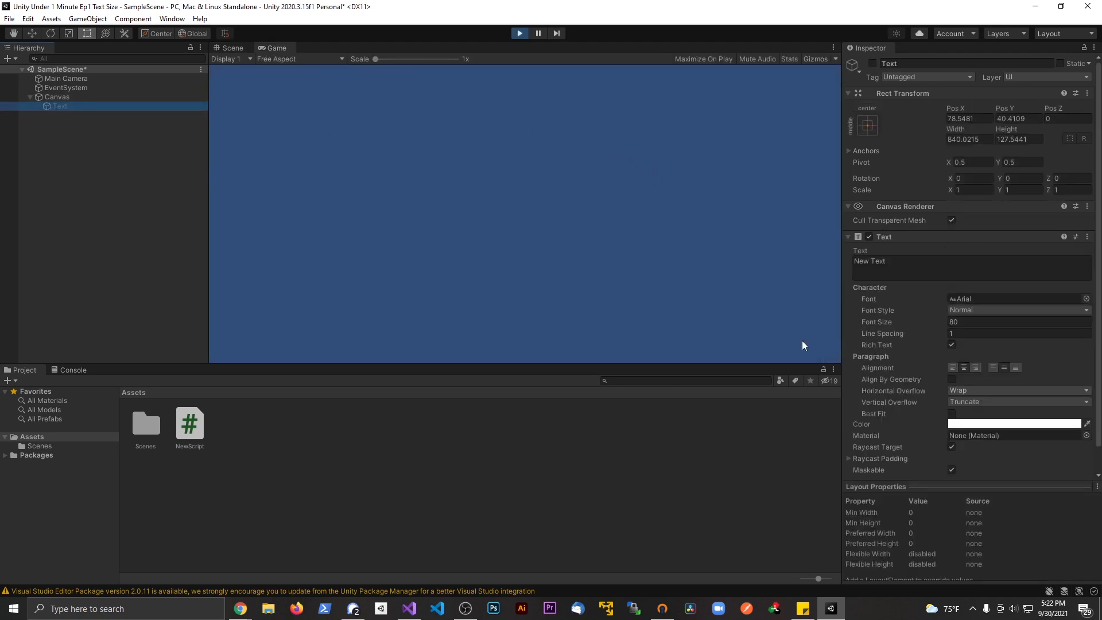
pyautogui.moveTo(873, 316)
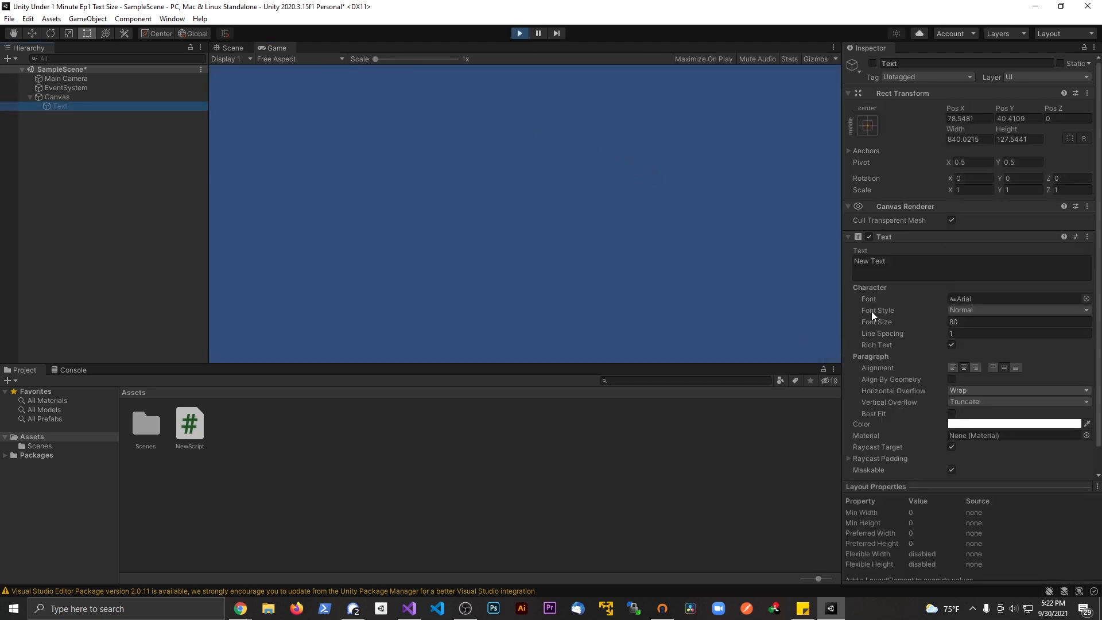
# Check the scene view's New Text label, then return to NewScript.cs in Visual Studio
pyautogui.click(232, 47)
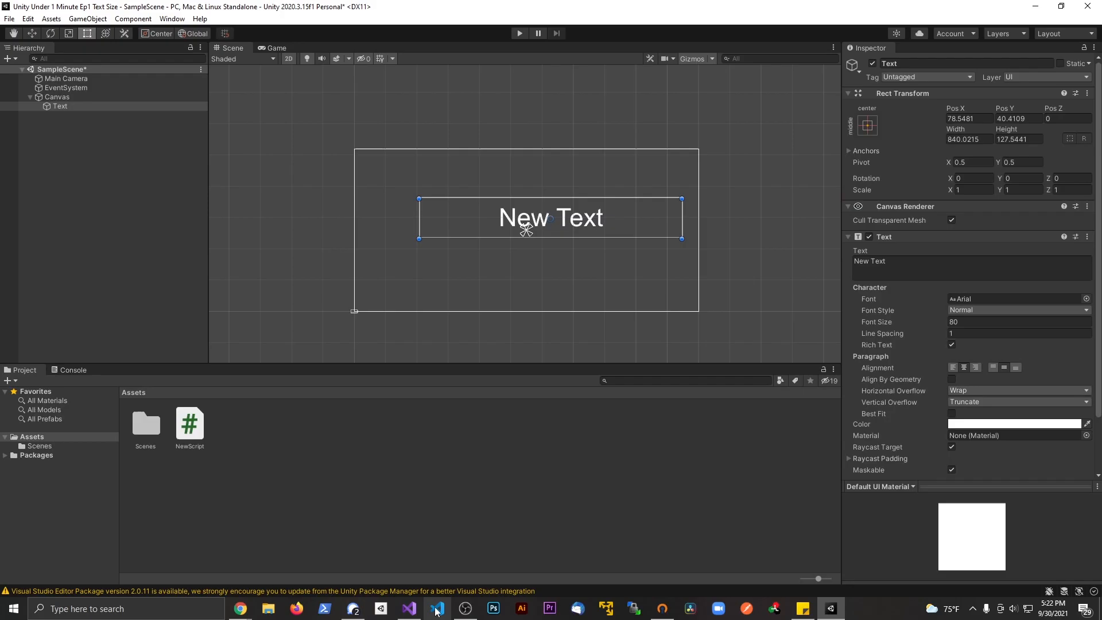
pyautogui.click(408, 609)
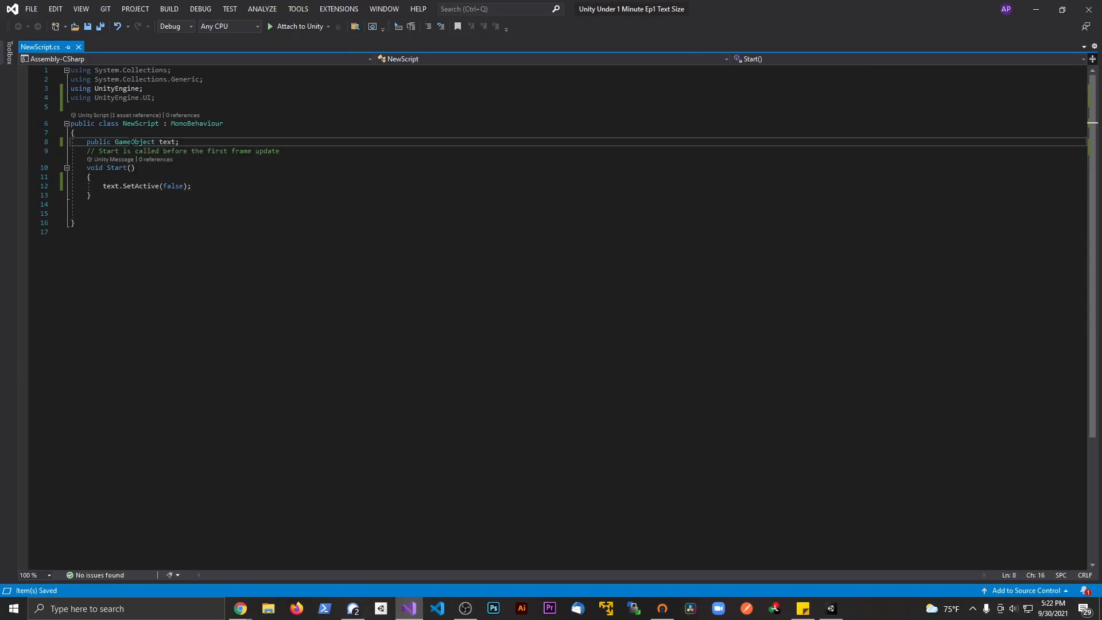
# Change the field type to Text and set 'text.enabled = false;' in Start
pyautogui.write('Text')
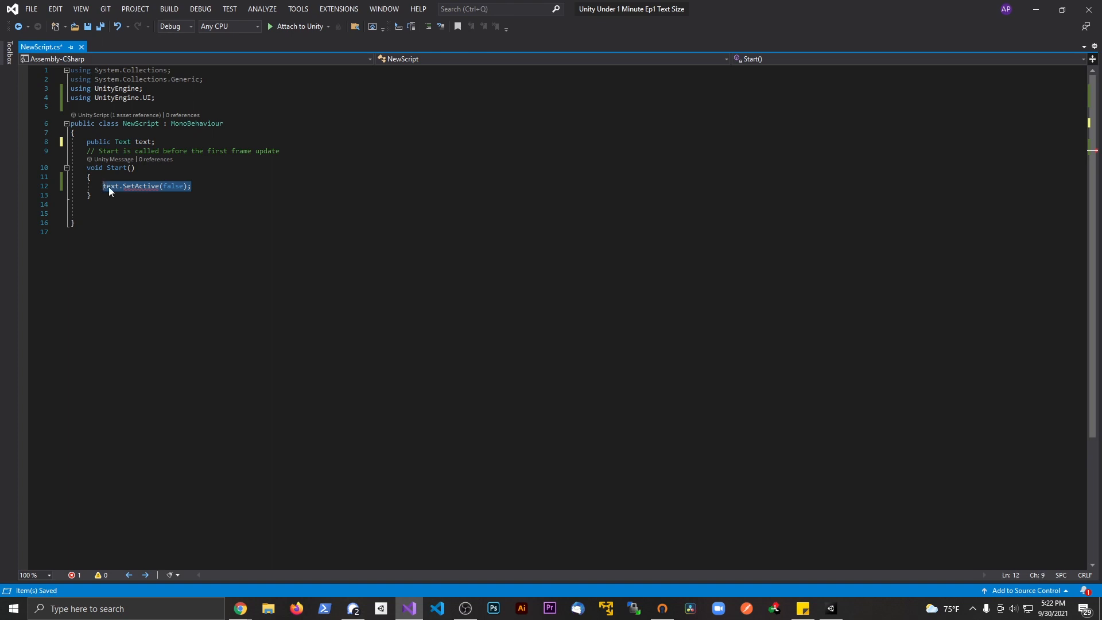
pyautogui.write('text.enabled = gfas')
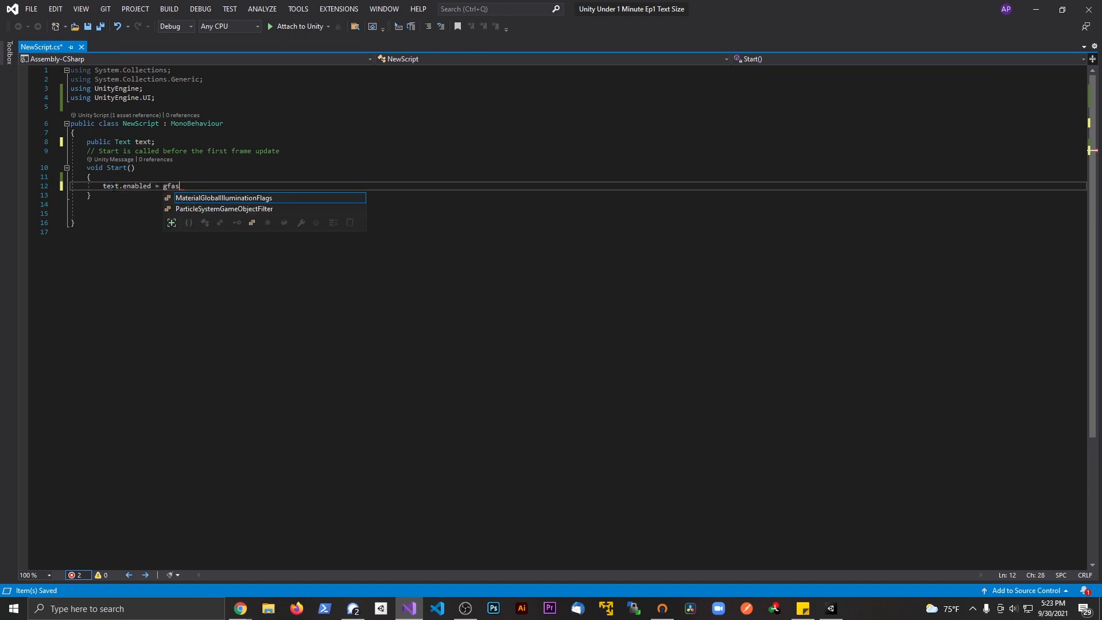
pyautogui.write('false;')
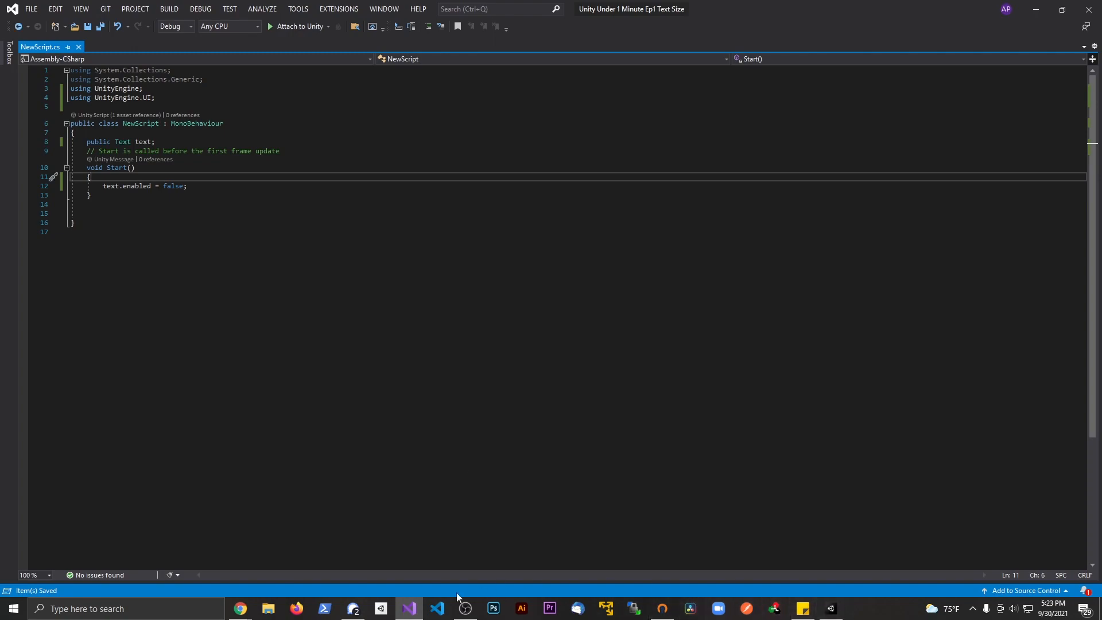
pyautogui.click(407, 608)
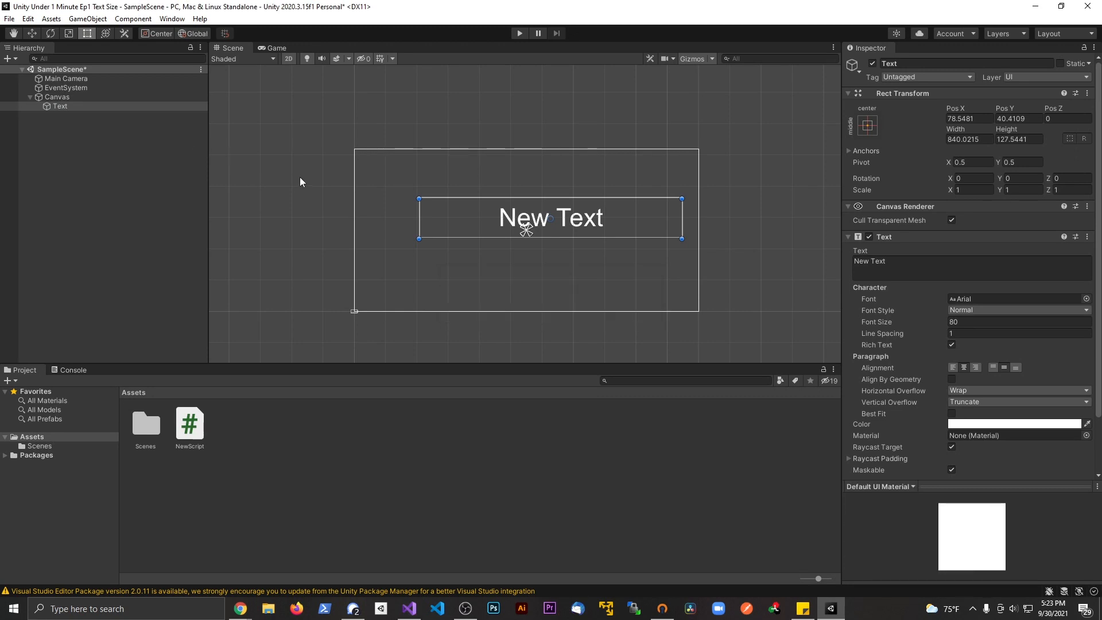
# Play the scene and confirm the Text object's Text component is unchecked
pyautogui.click(56, 97)
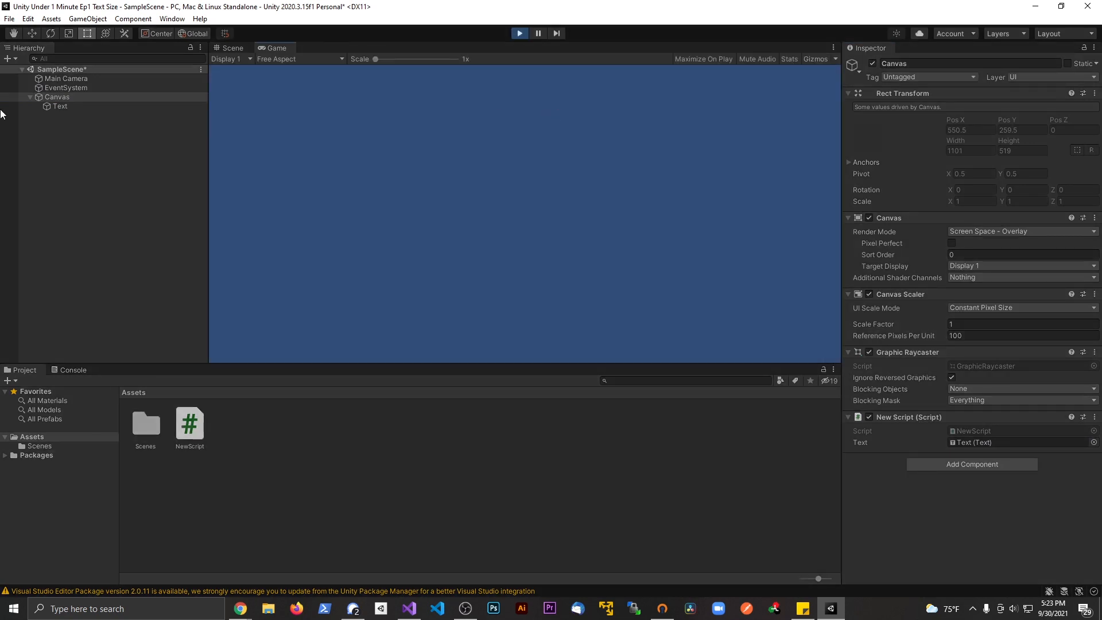
pyautogui.click(60, 106)
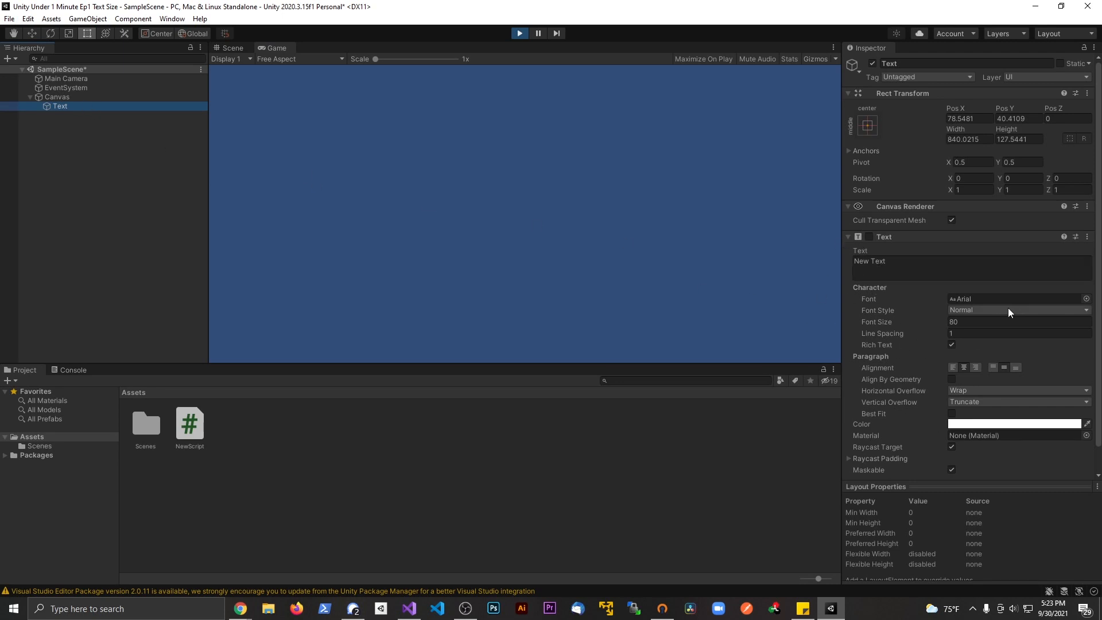
pyautogui.click(232, 48)
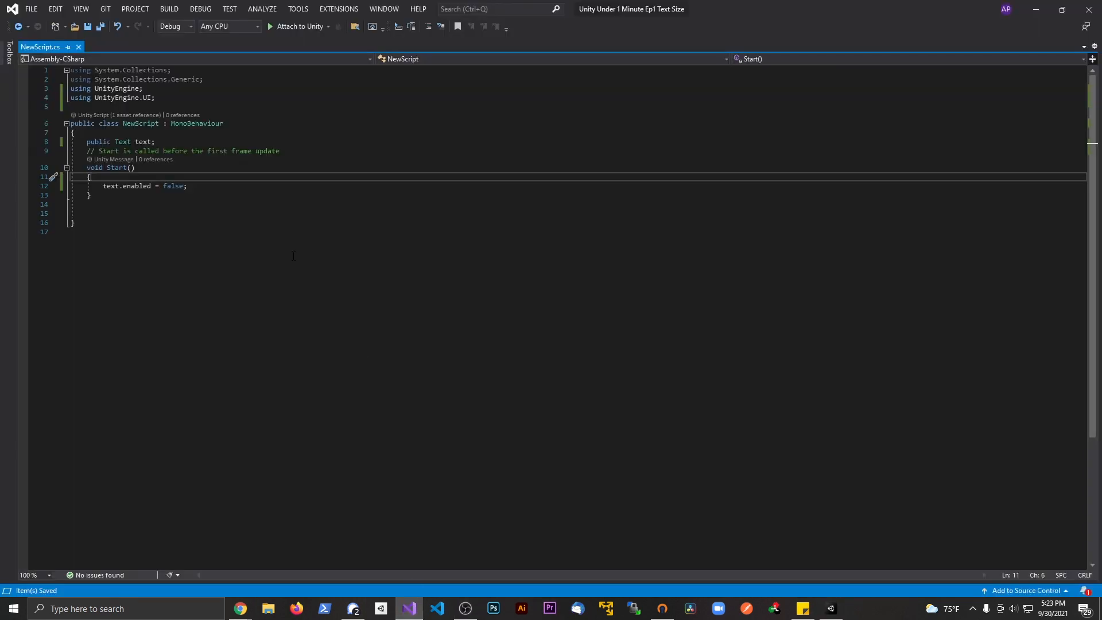
# Make the field a GameObject again and use 'text.GetComponent<Text>().enabled = false;'
pyautogui.doubleClick(121, 141)
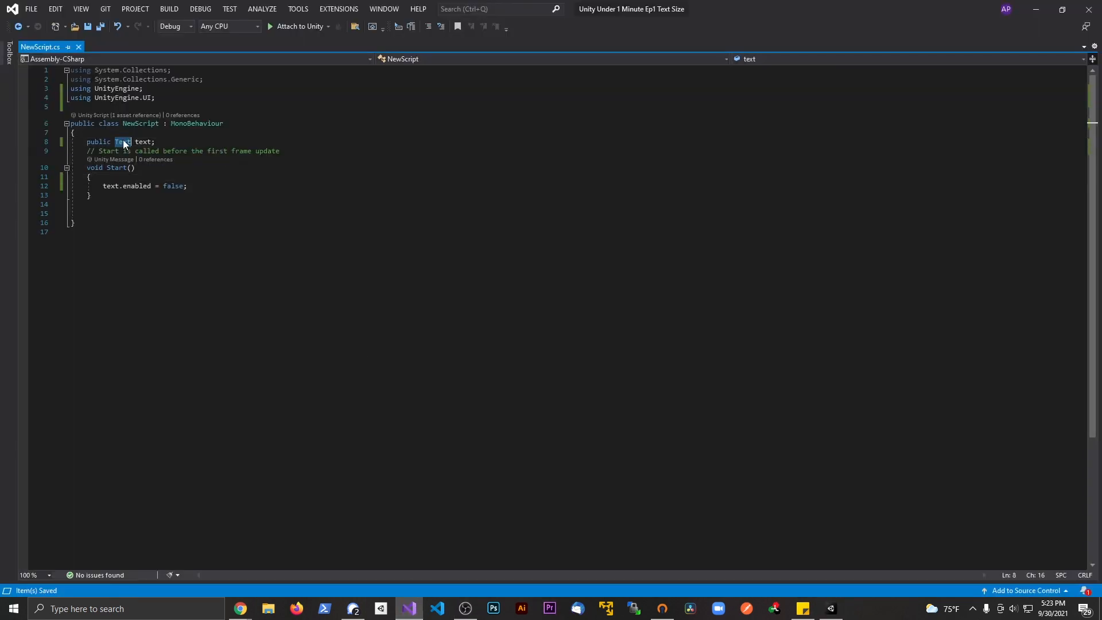
pyautogui.write('GameObject')
pyautogui.click(585, 185)
pyautogui.write('text.GetComponent<')
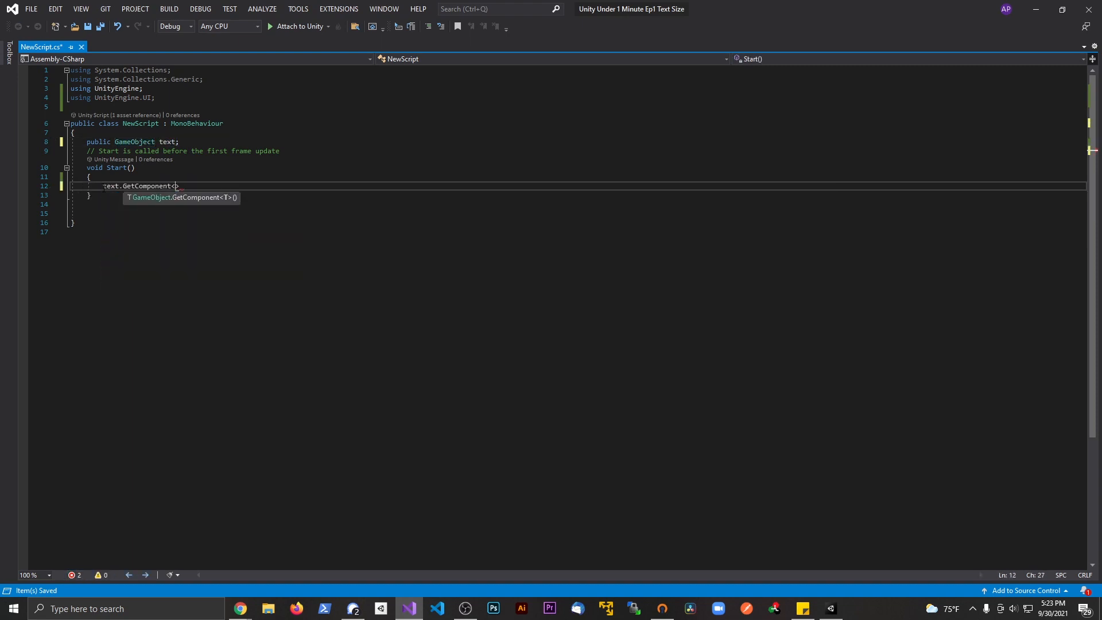
pyautogui.write('>()')
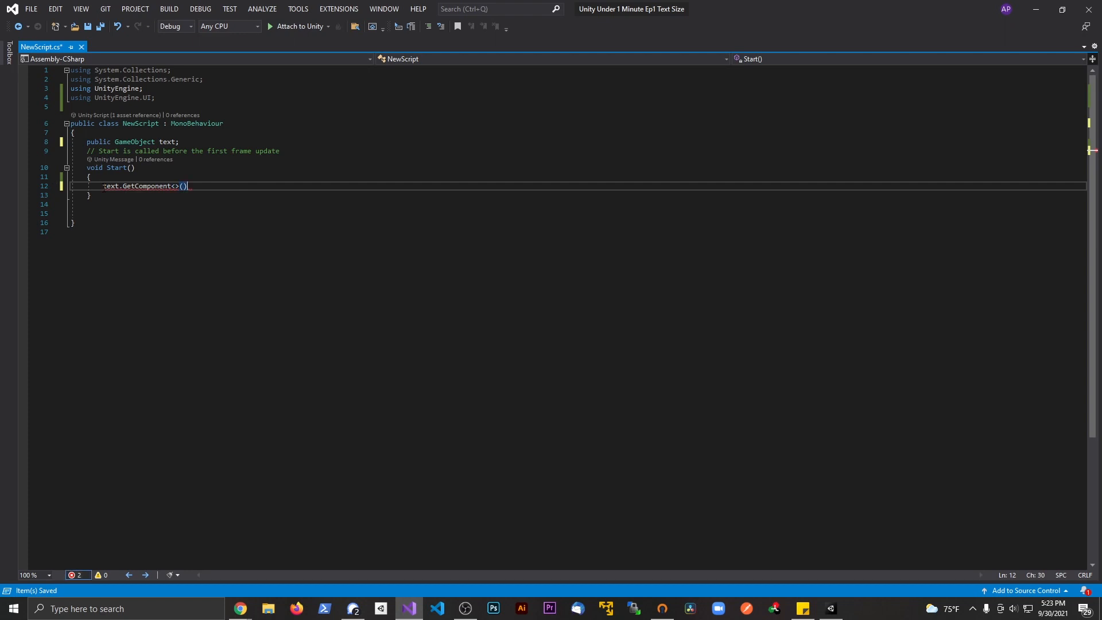
pyautogui.write('Text')
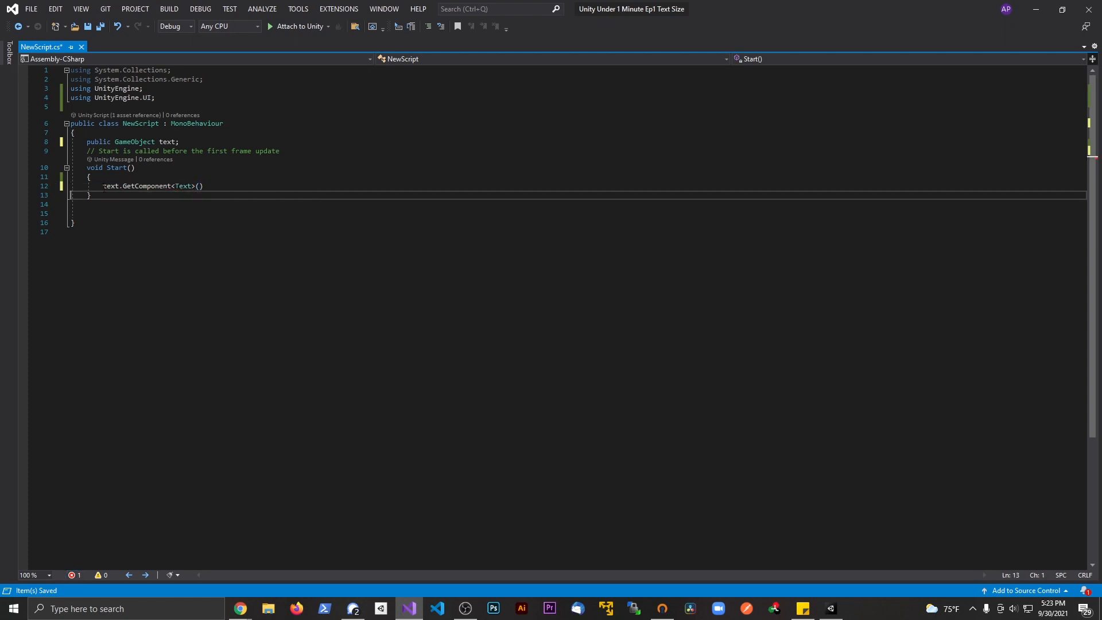
pyautogui.write('.enabled =')
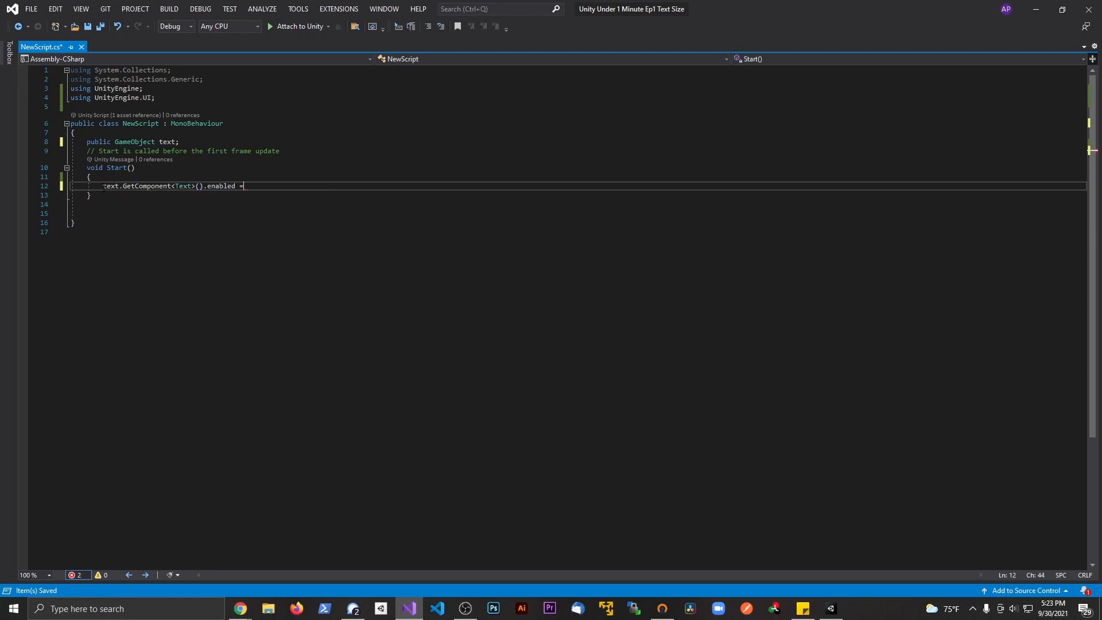
pyautogui.write('false;')
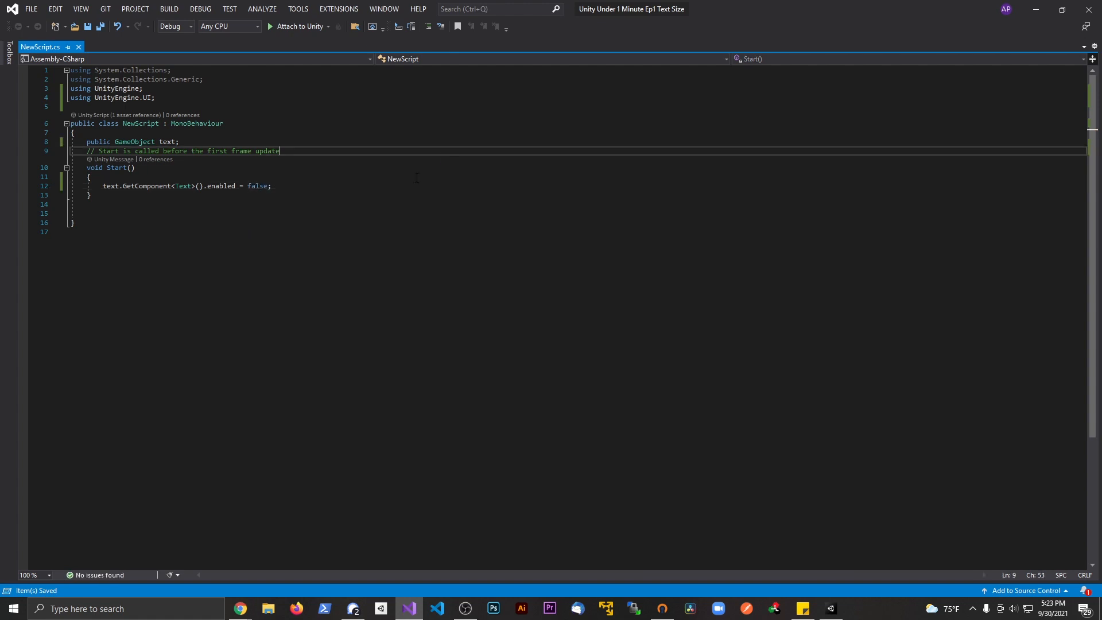
pyautogui.moveTo(118, 115)
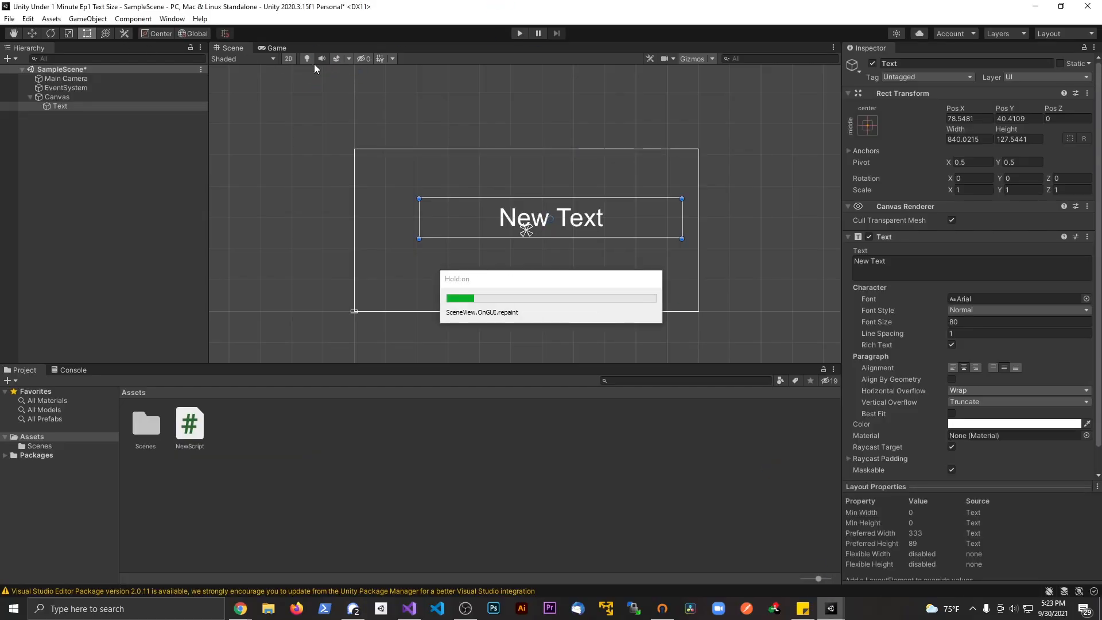
# Play the GetComponent version and verify the Text object's Text component is disabled
pyautogui.click(58, 96)
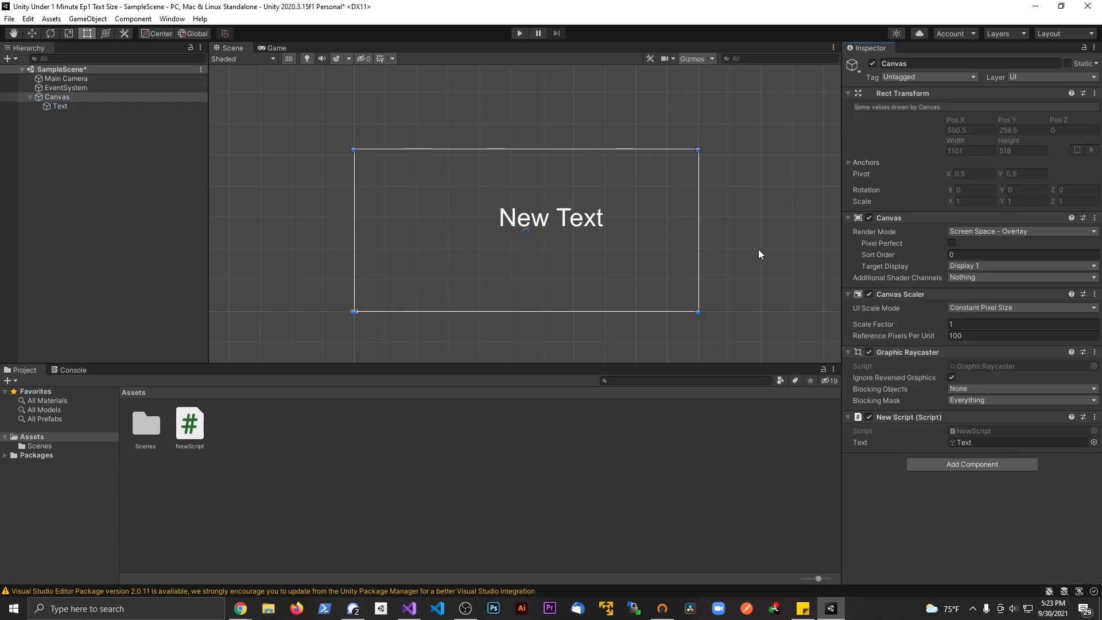
pyautogui.moveTo(439, 608)
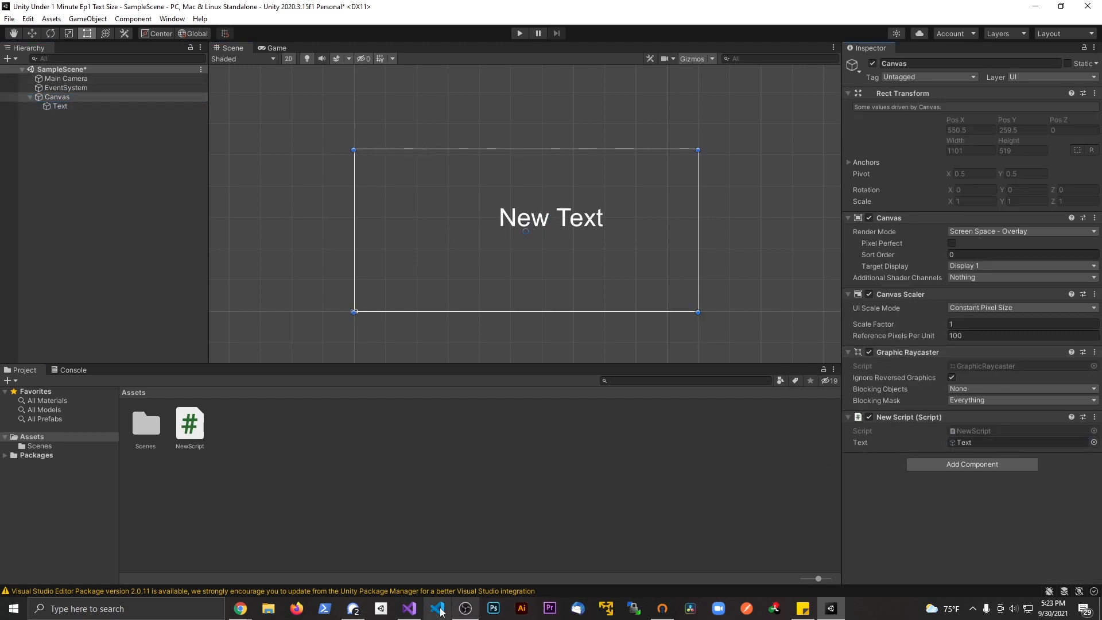
pyautogui.click(438, 607)
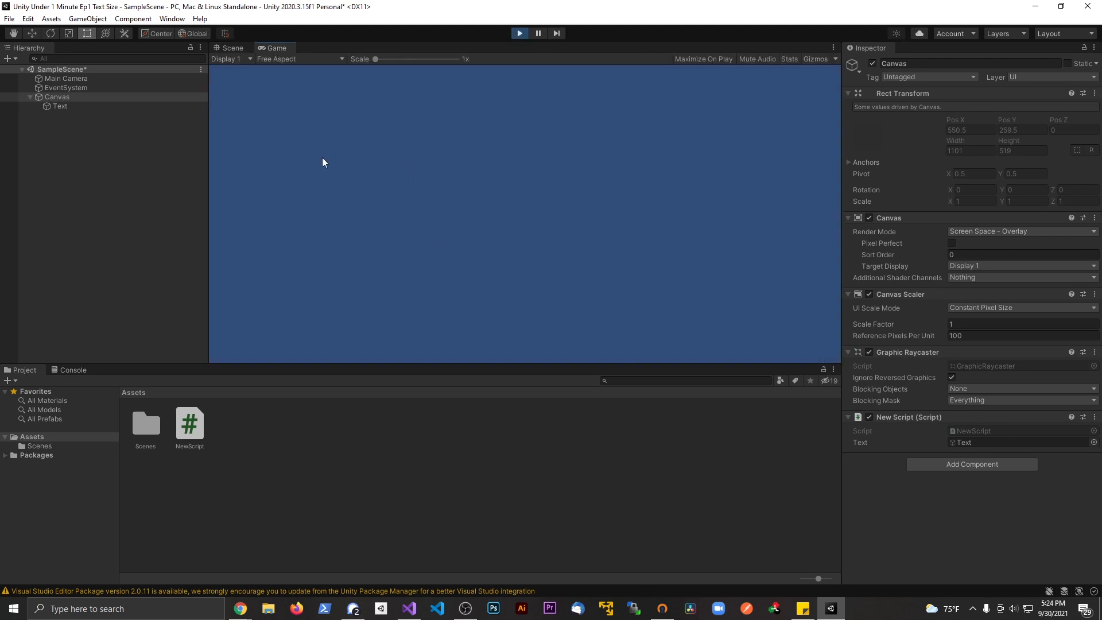
pyautogui.click(62, 106)
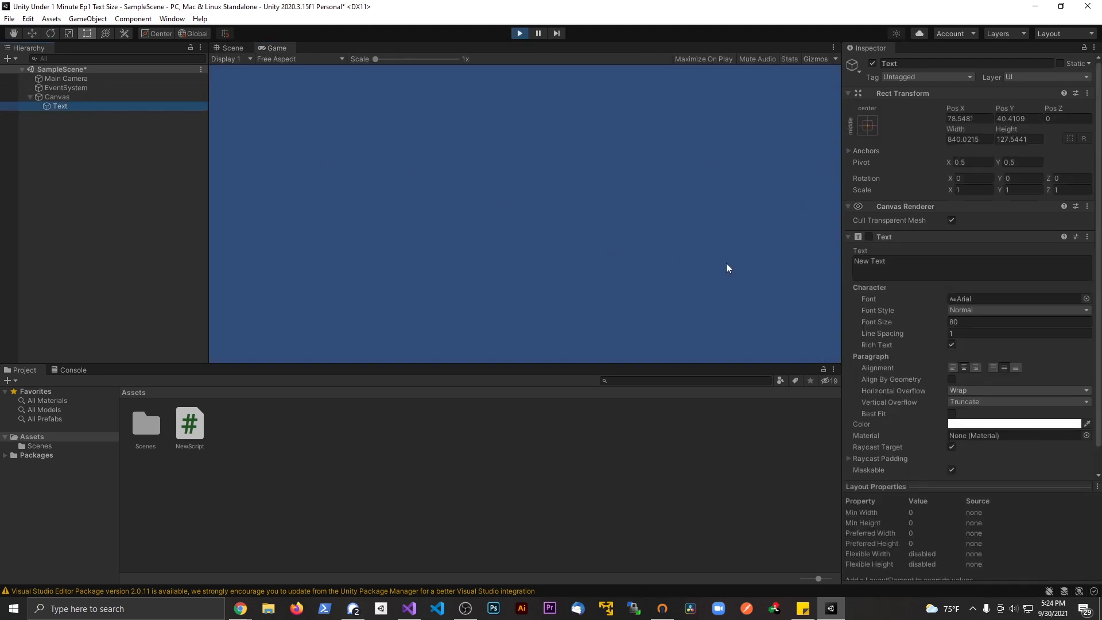
pyautogui.moveTo(710, 263)
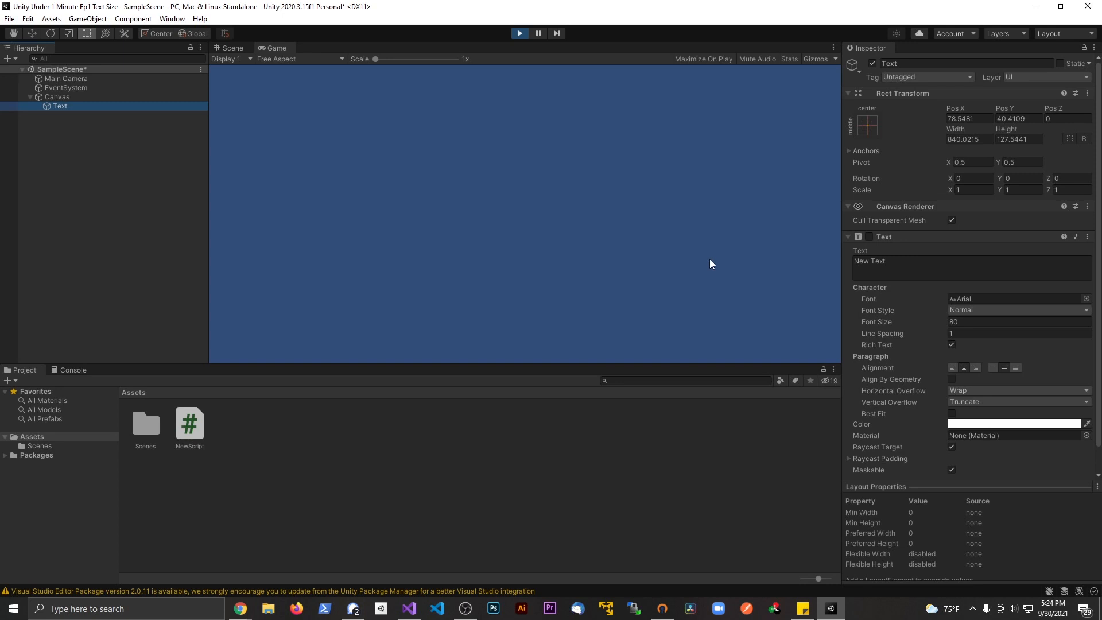